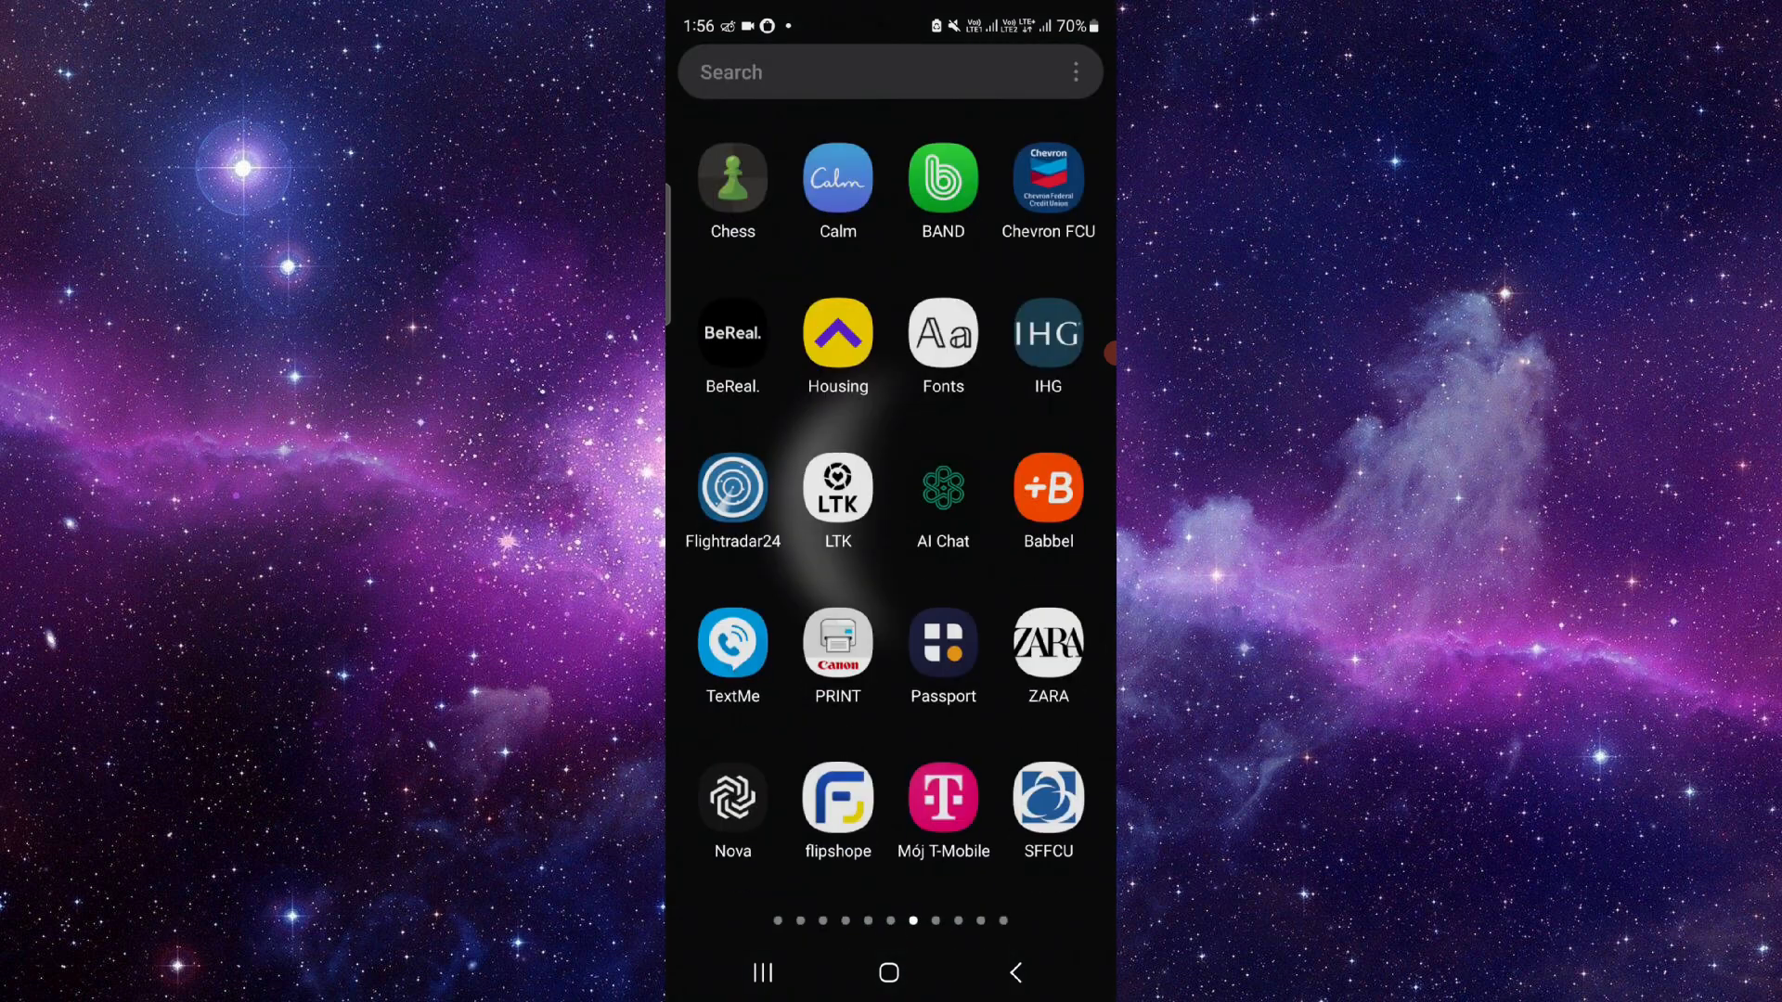
- Clear Flipshope's stored data from its app info Storage screen, bringing Data usage to 0 B
{"action": "left_click", "coordinate": [838, 801]}
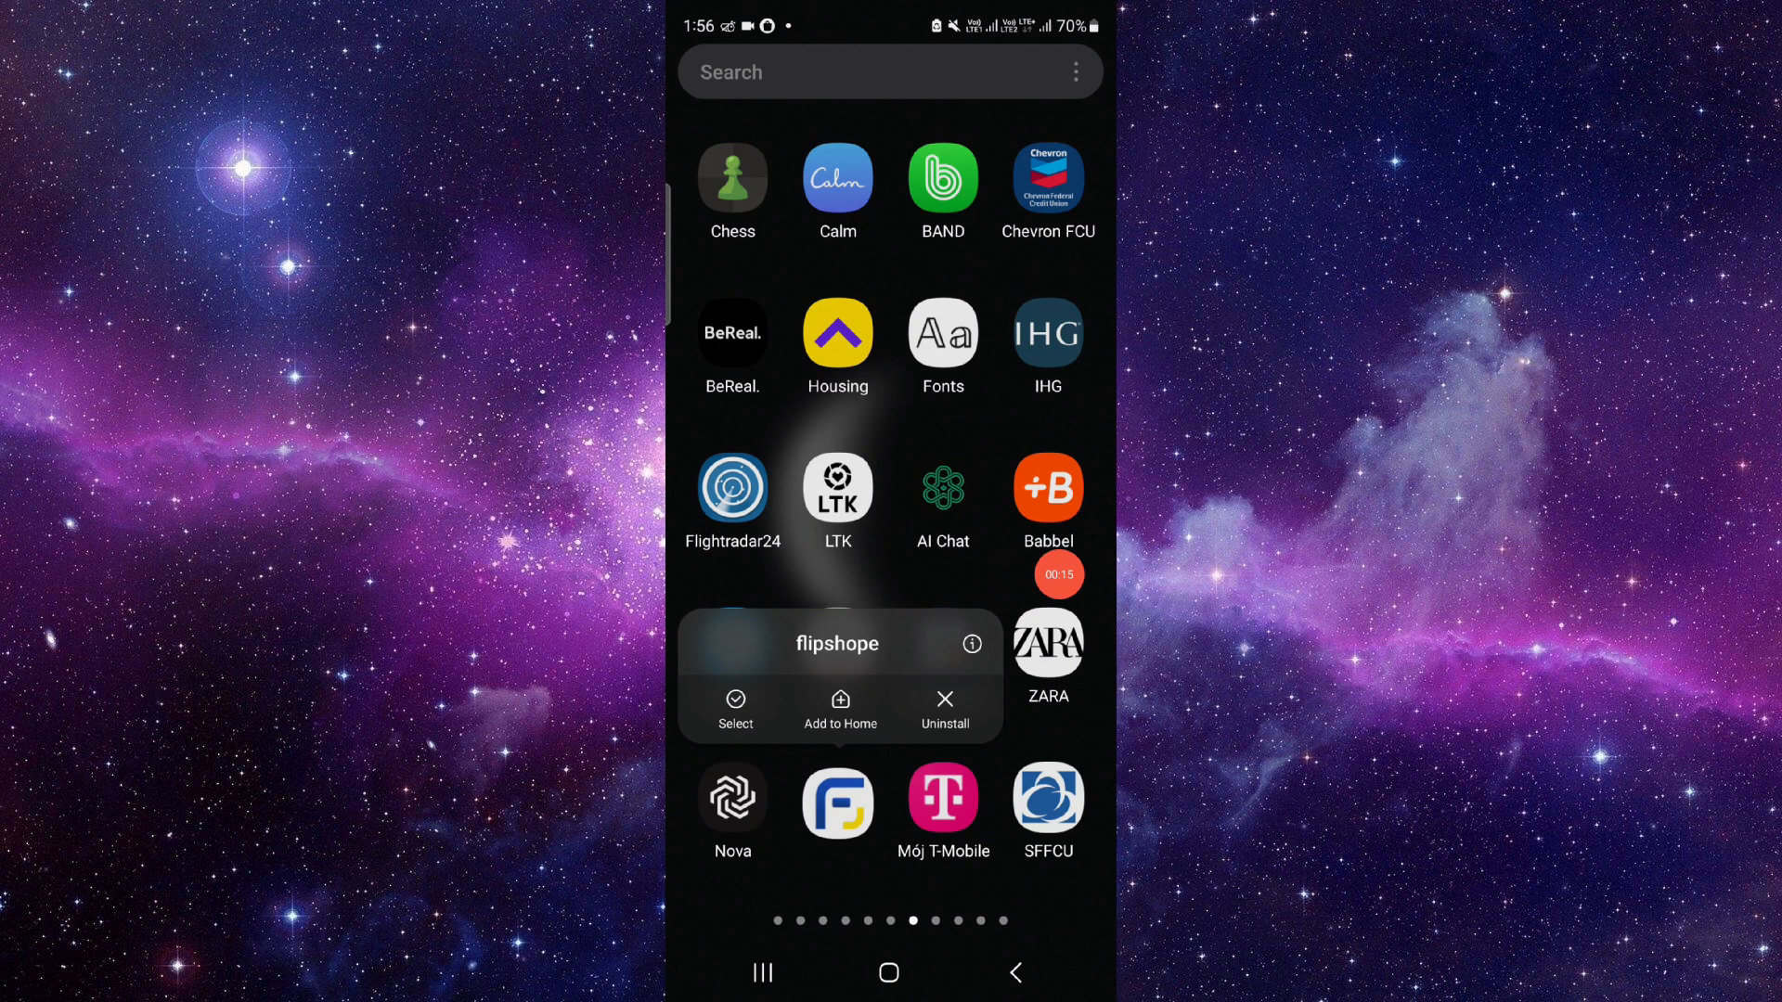
{"action": "left_click", "coordinate": [970, 644]}
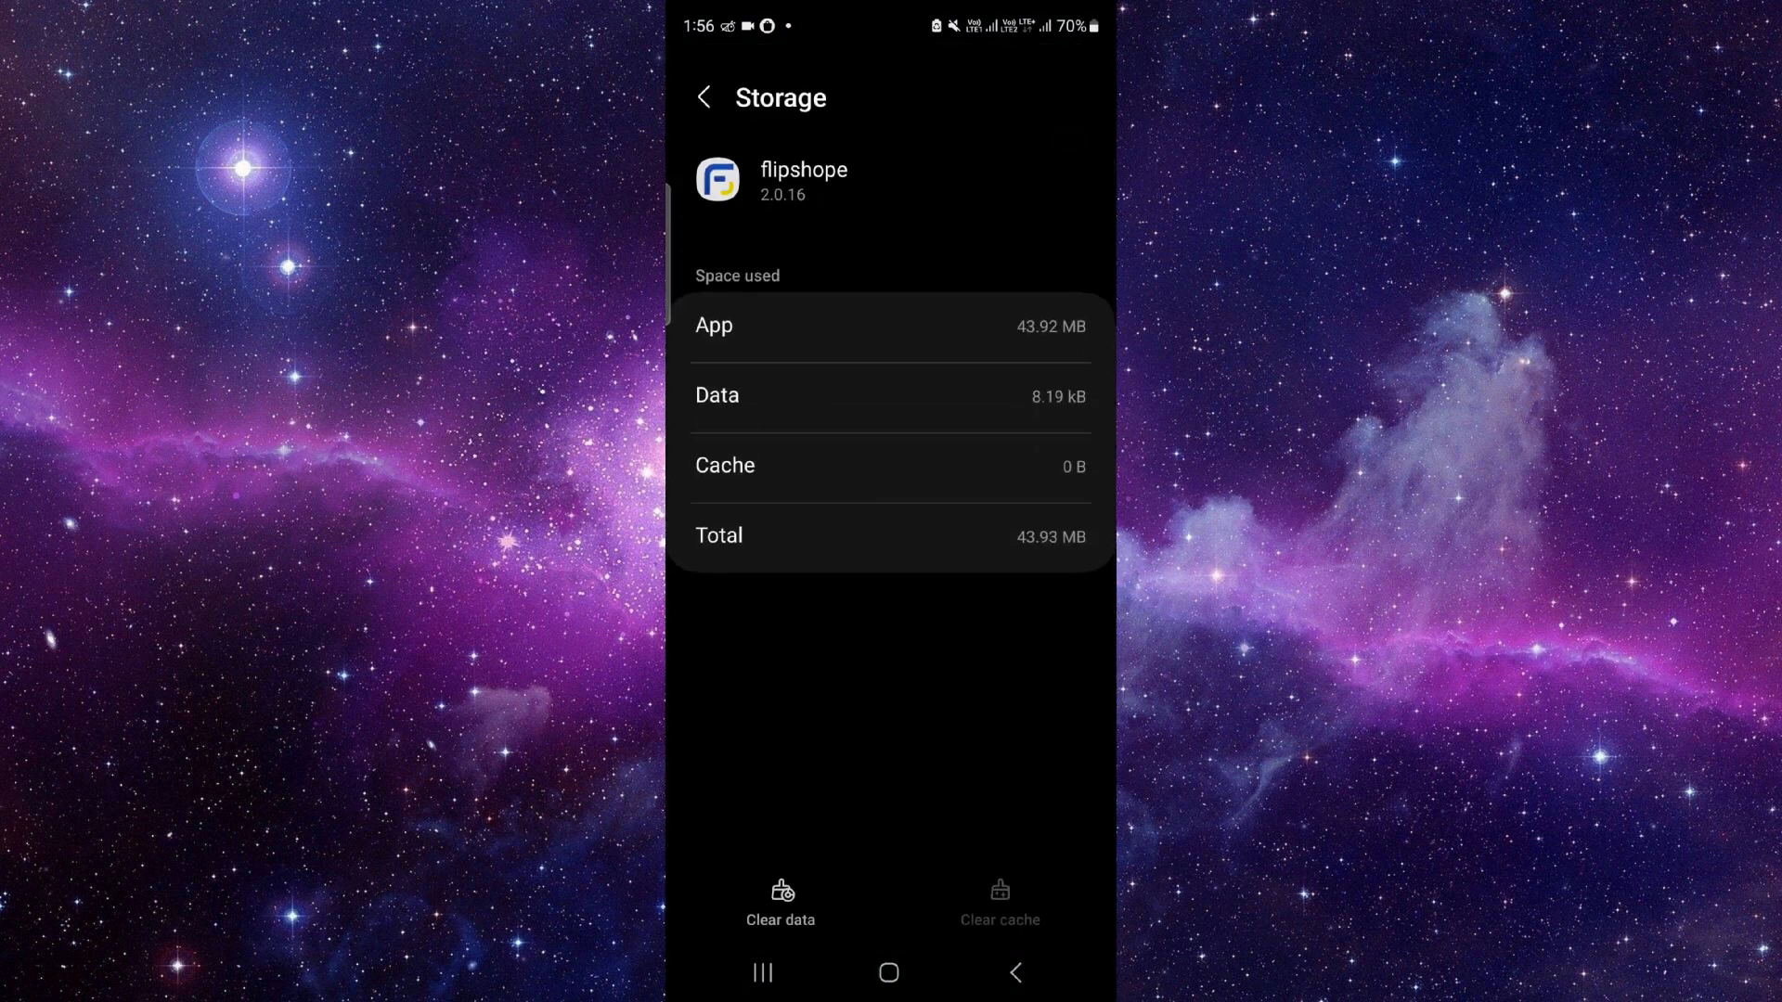
{"action": "left_click", "coordinate": [782, 898]}
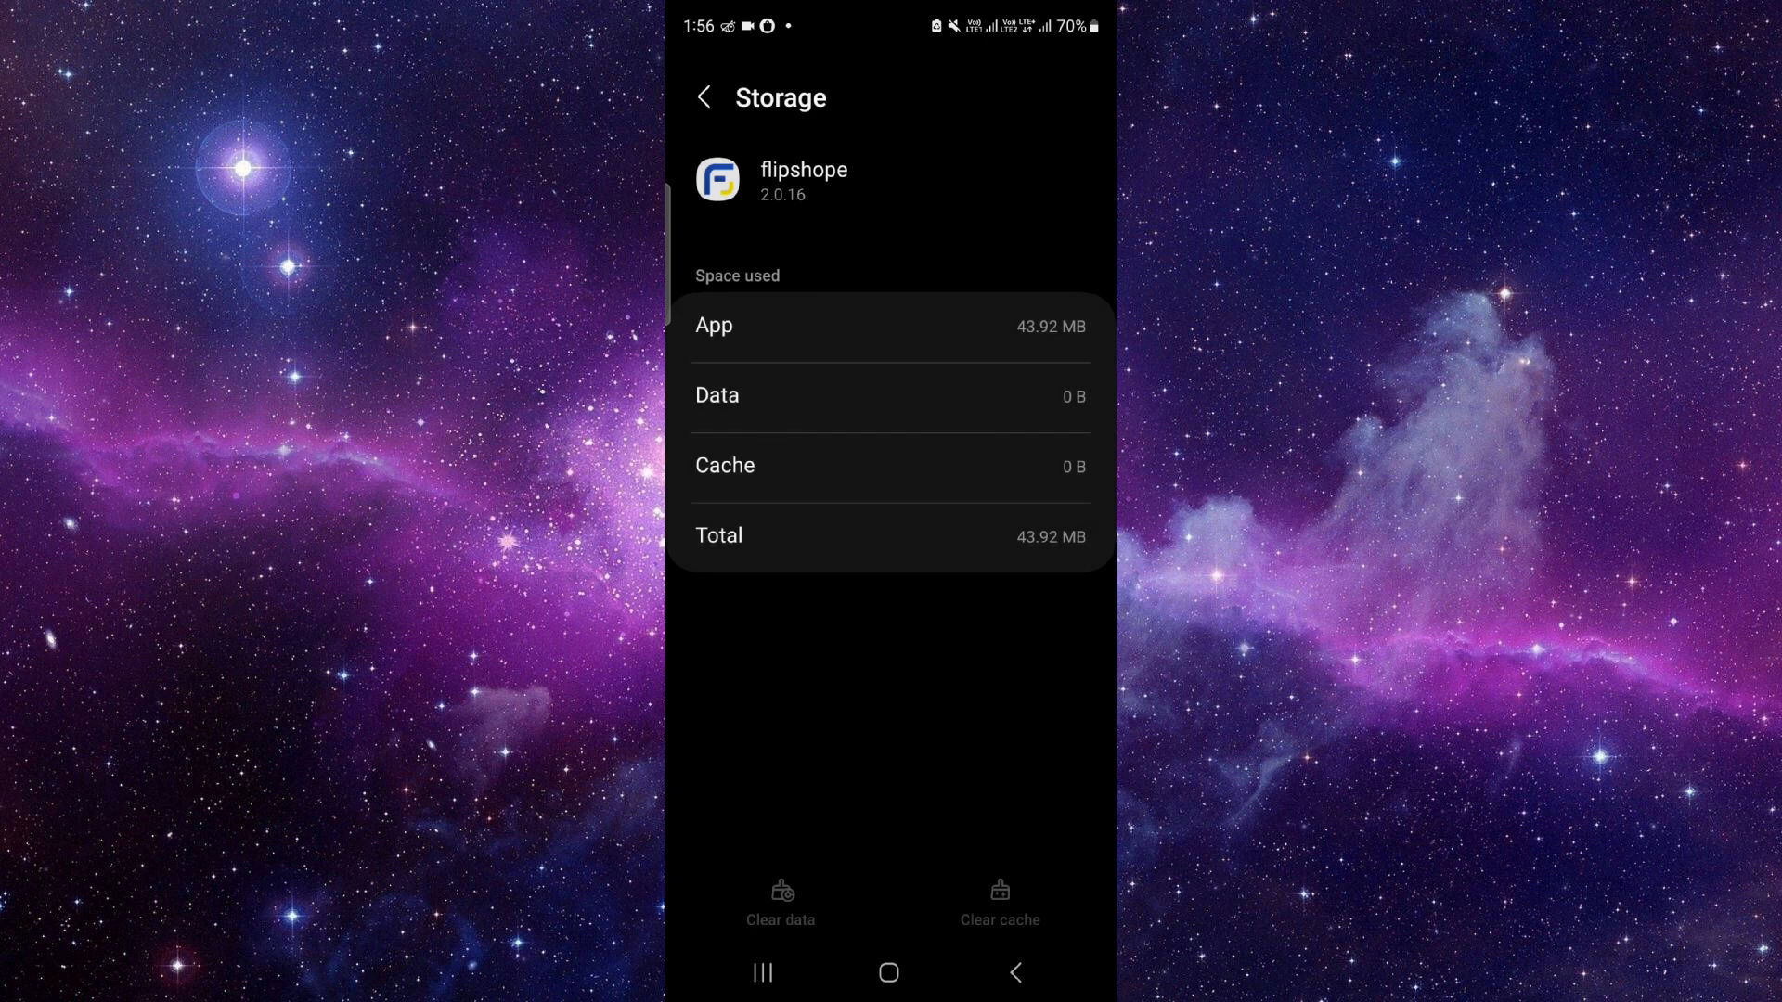
{"action": "left_click", "coordinate": [705, 97]}
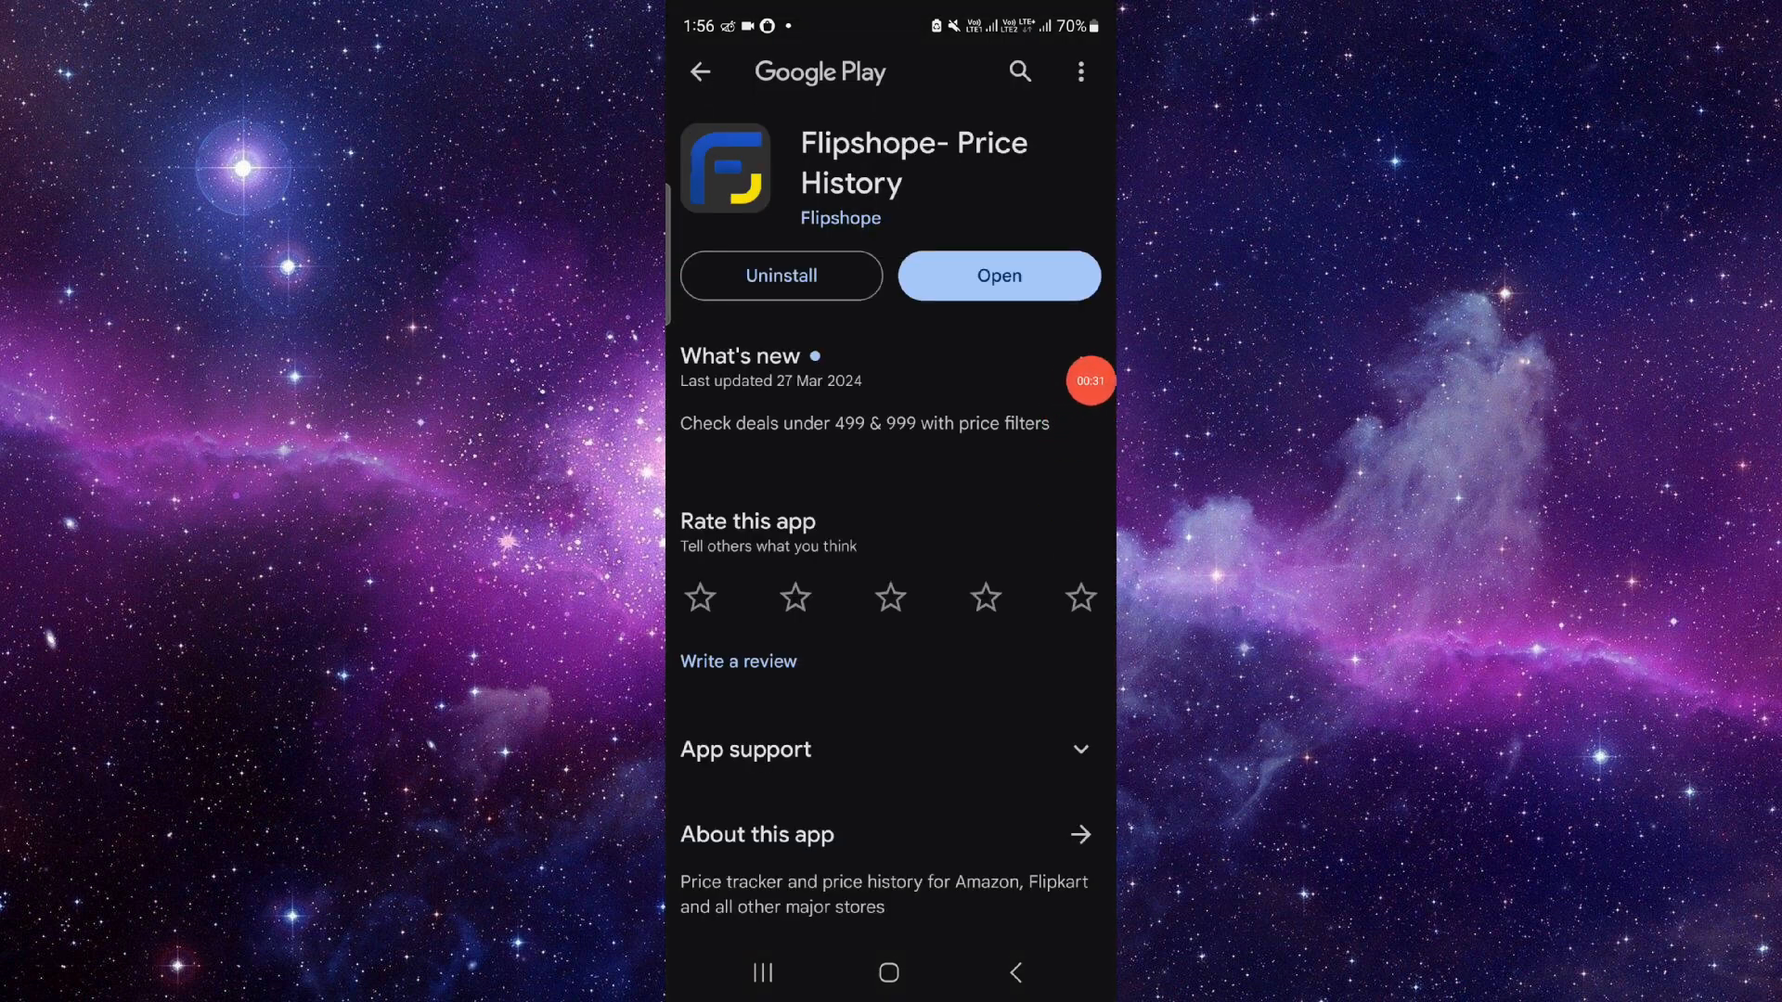
- View the Flipshope- Price History page in Google Play, then return to the home screen
{"action": "left_click", "coordinate": [887, 970]}
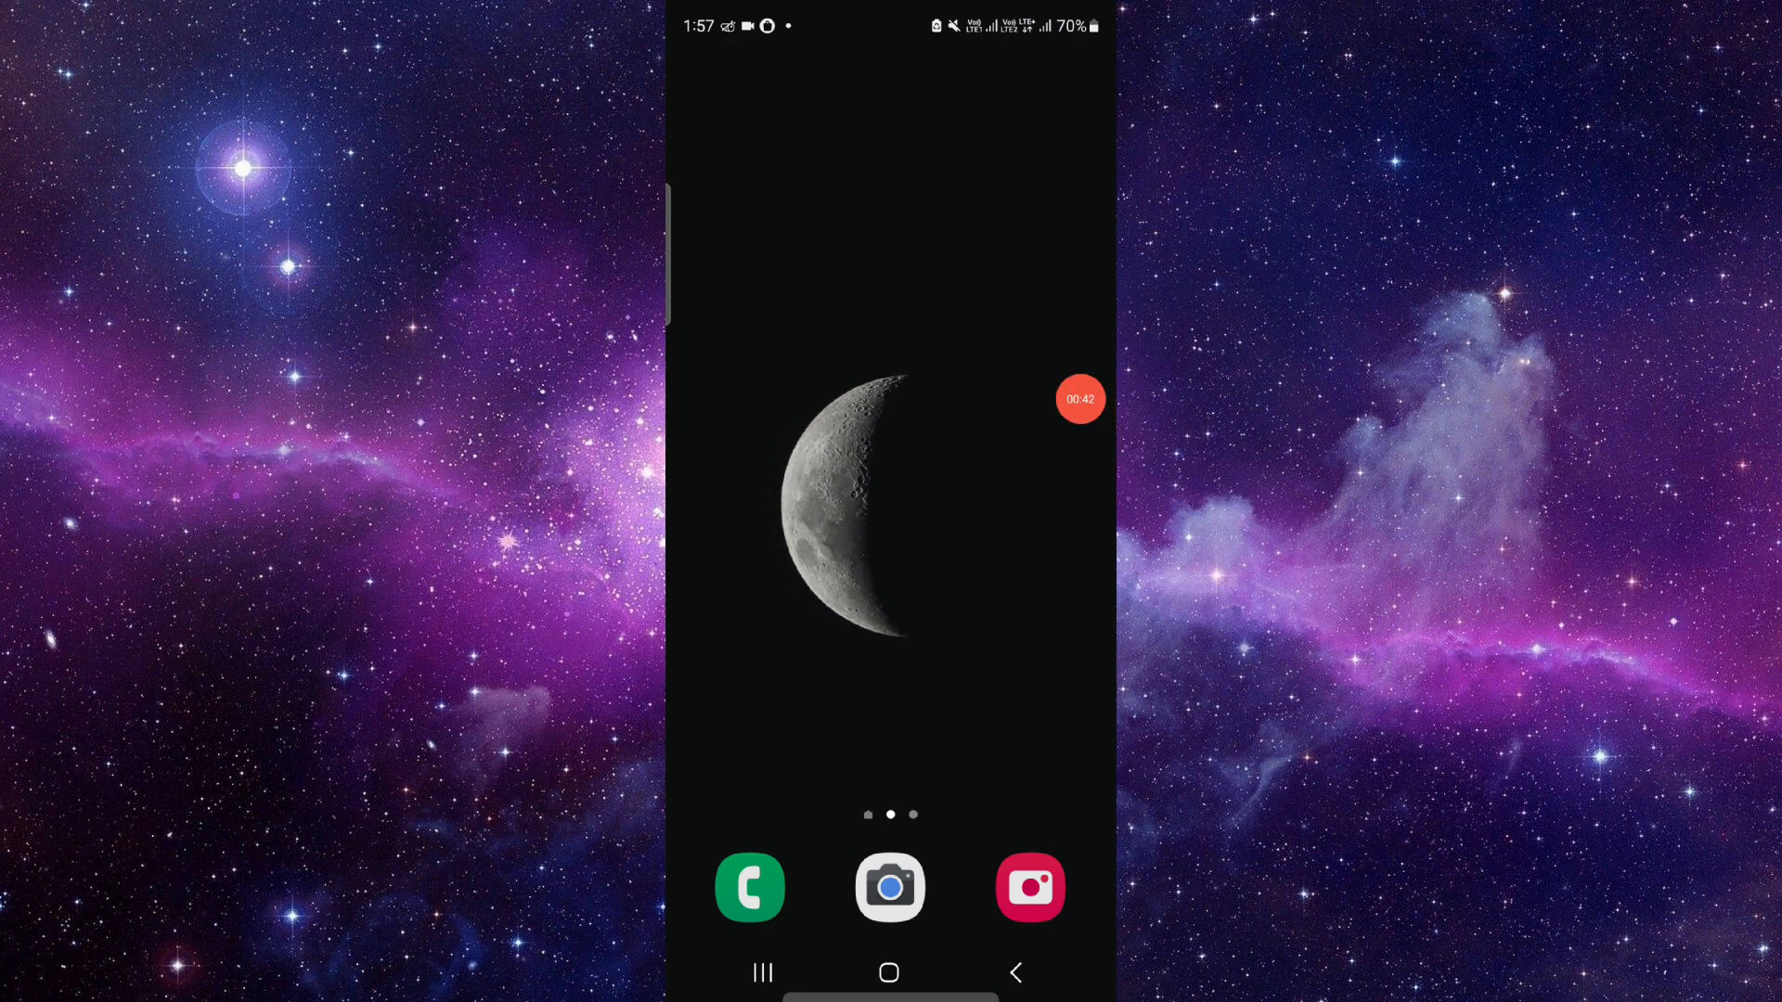
{"action": "left_click", "coordinate": [1077, 399]}
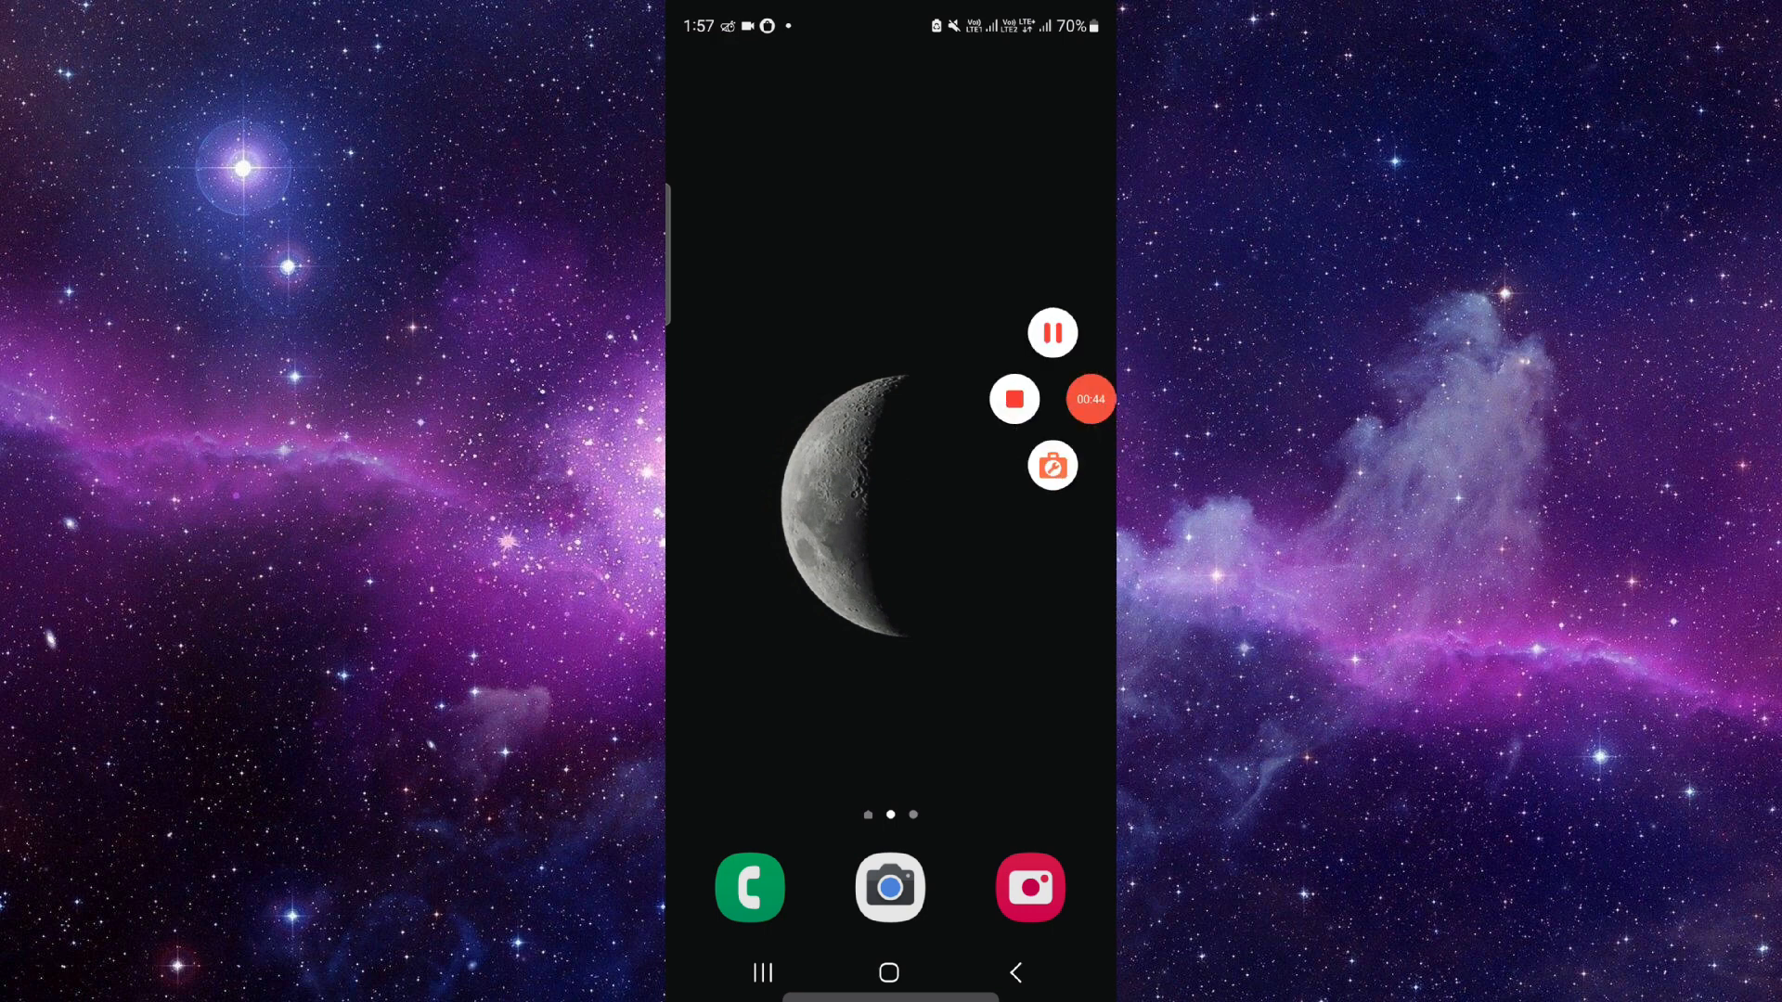